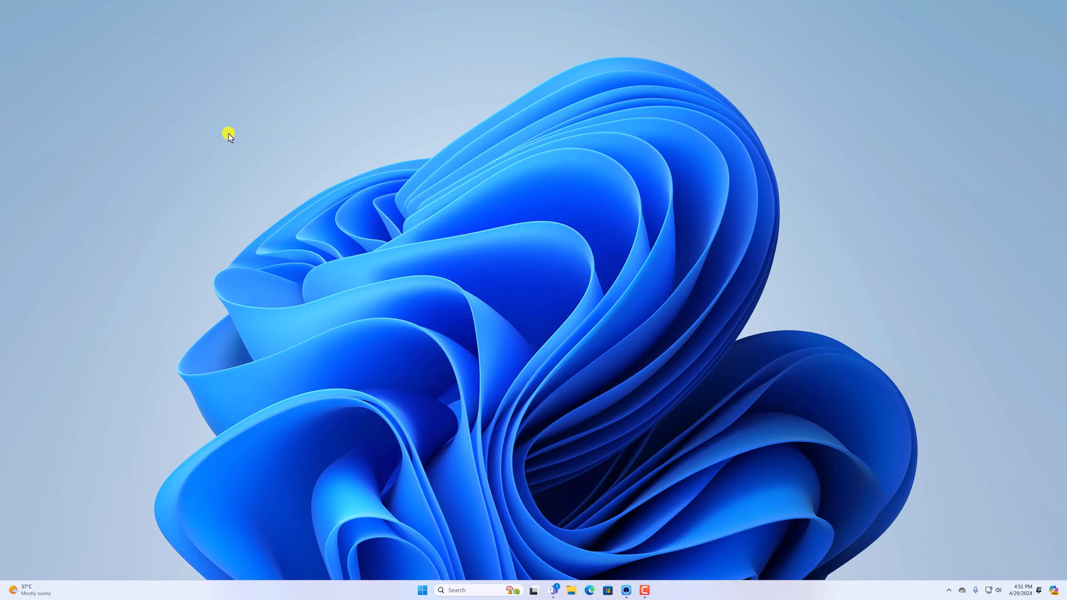
{"action": "mouse_move", "coordinate": [409, 378]}
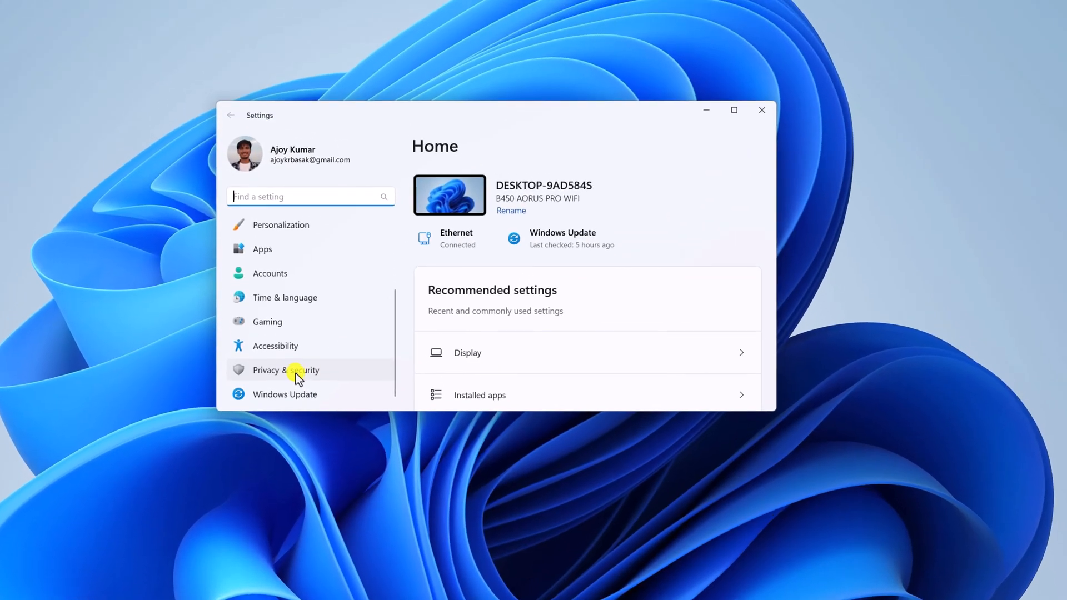
Go to Privacy & security and scroll to the App permissions list showing Location and Camera
{"action": "left_click", "coordinate": [285, 369]}
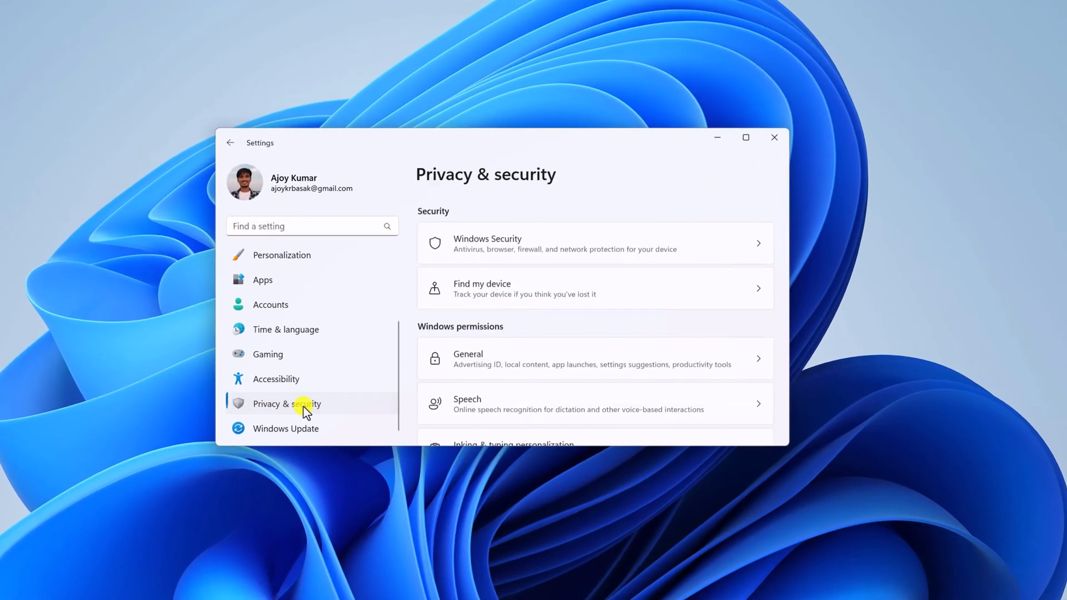
{"action": "scroll", "scroll_direction": "down", "scroll_amount": 3}
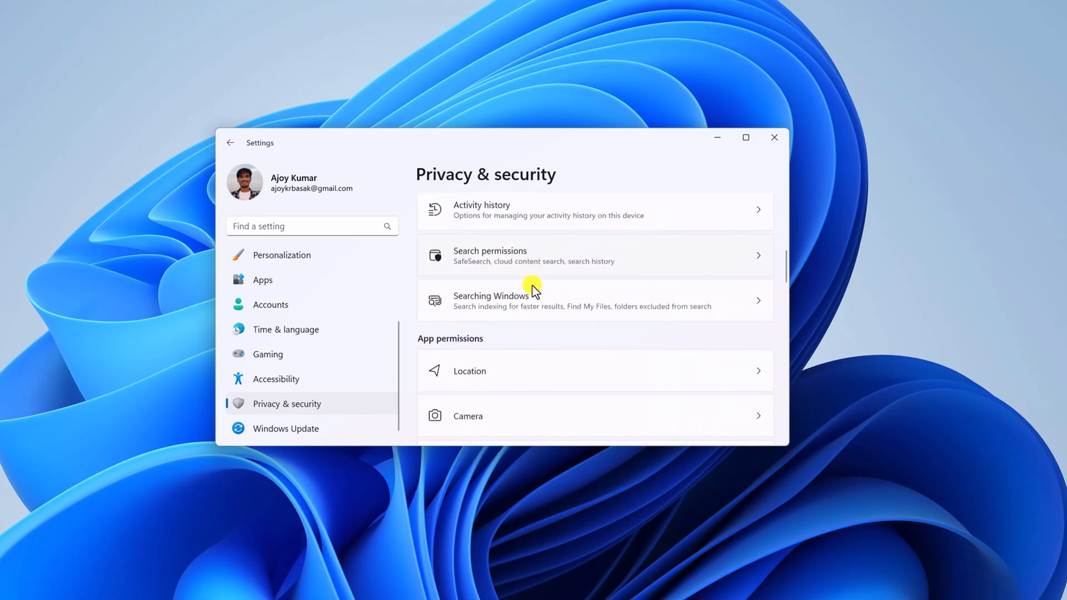
{"action": "scroll", "scroll_direction": "down", "scroll_amount": 3}
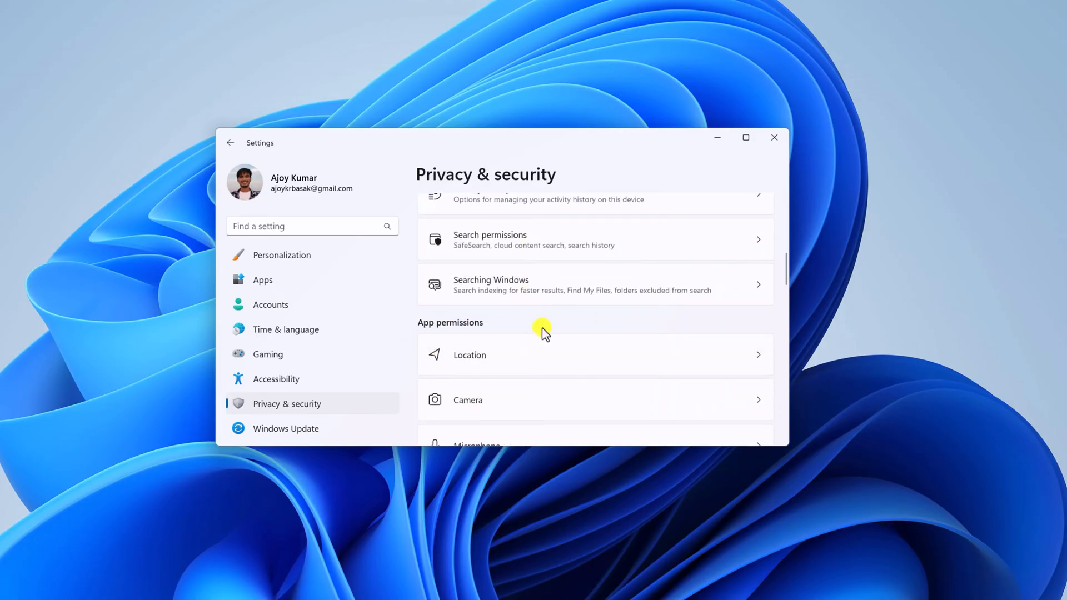
{"action": "mouse_move", "coordinate": [507, 409]}
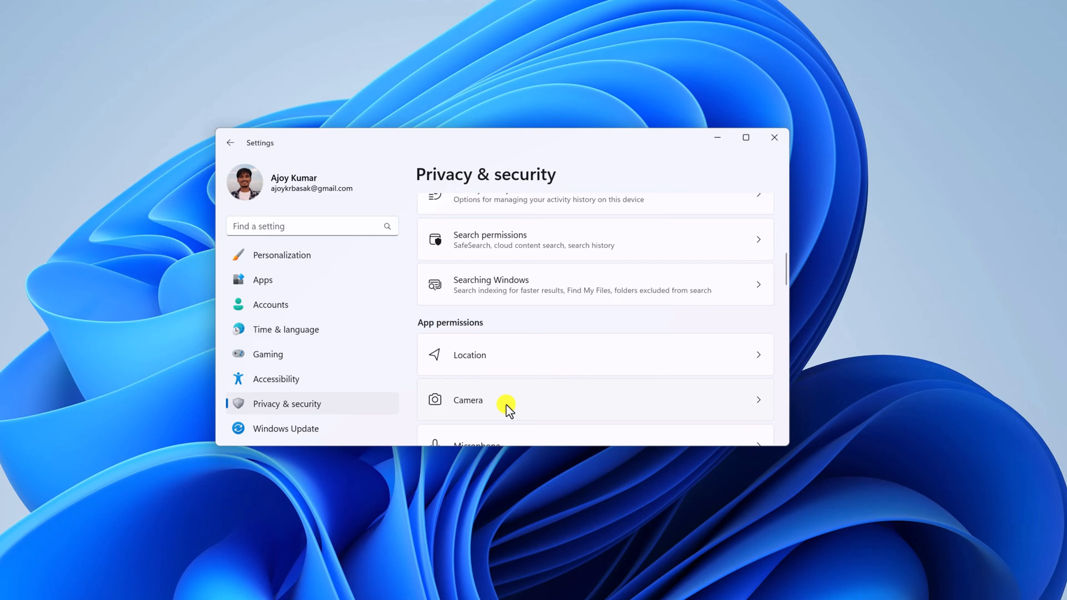
Open Camera permissions and scroll the app list to check Microsoft Teams is allowed
{"action": "left_click", "coordinate": [467, 400]}
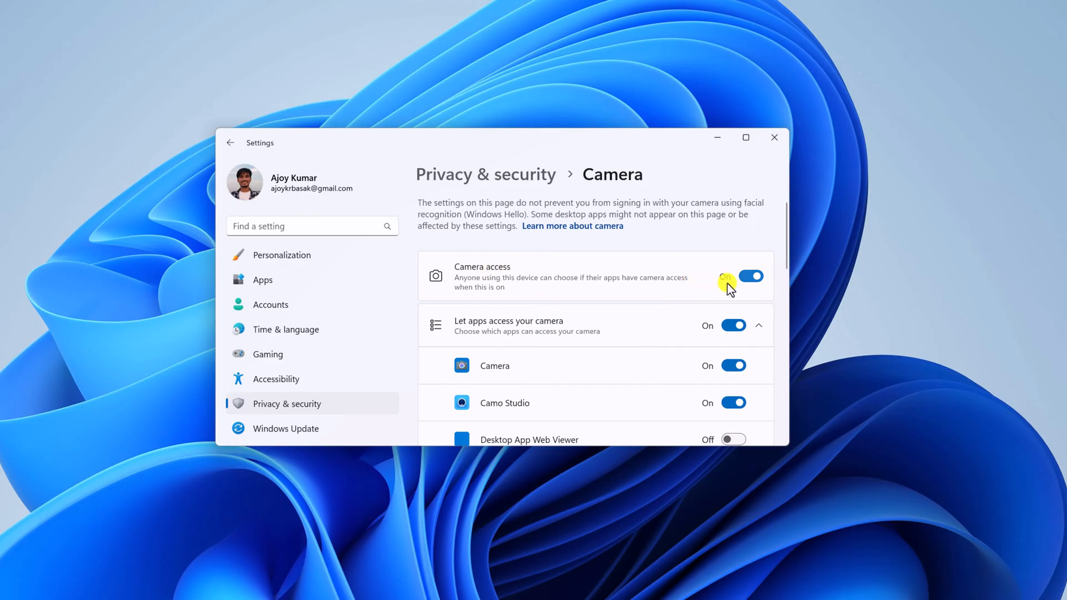
{"action": "mouse_move", "coordinate": [601, 361]}
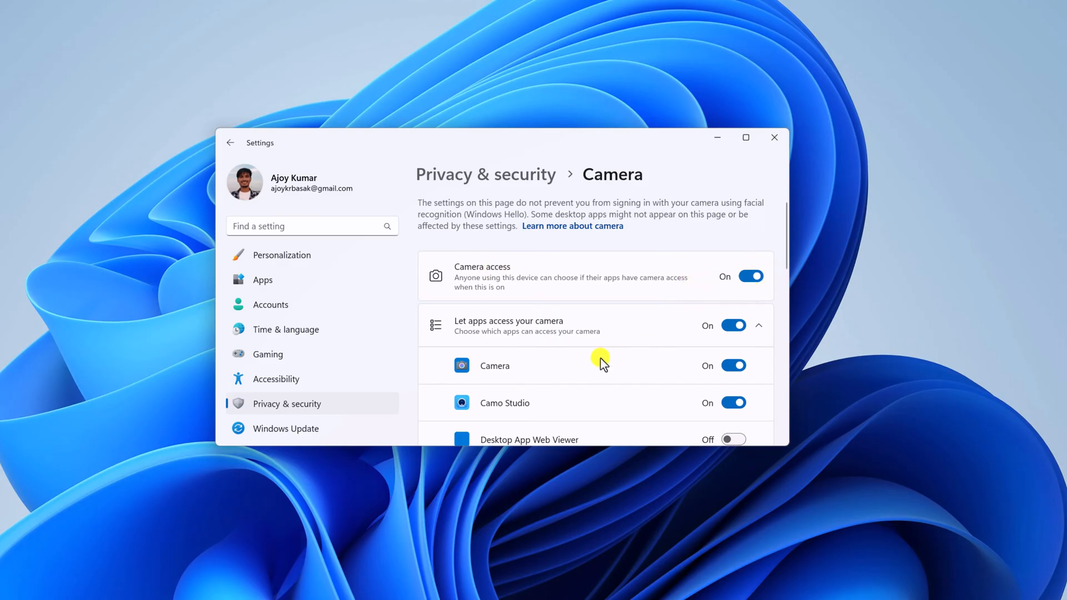
{"action": "mouse_move", "coordinate": [715, 344]}
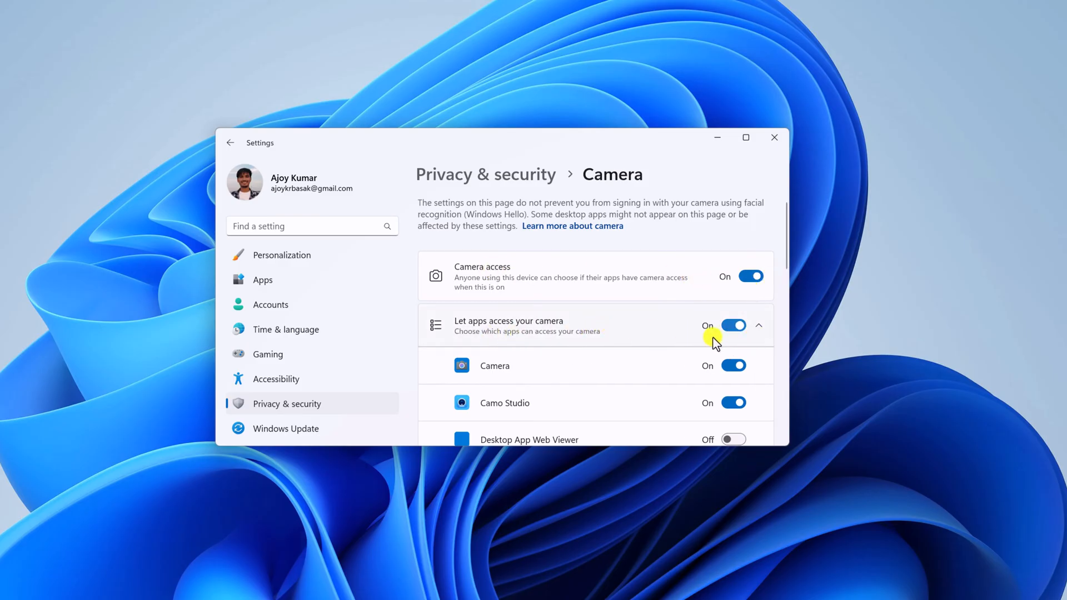
{"action": "mouse_move", "coordinate": [606, 340]}
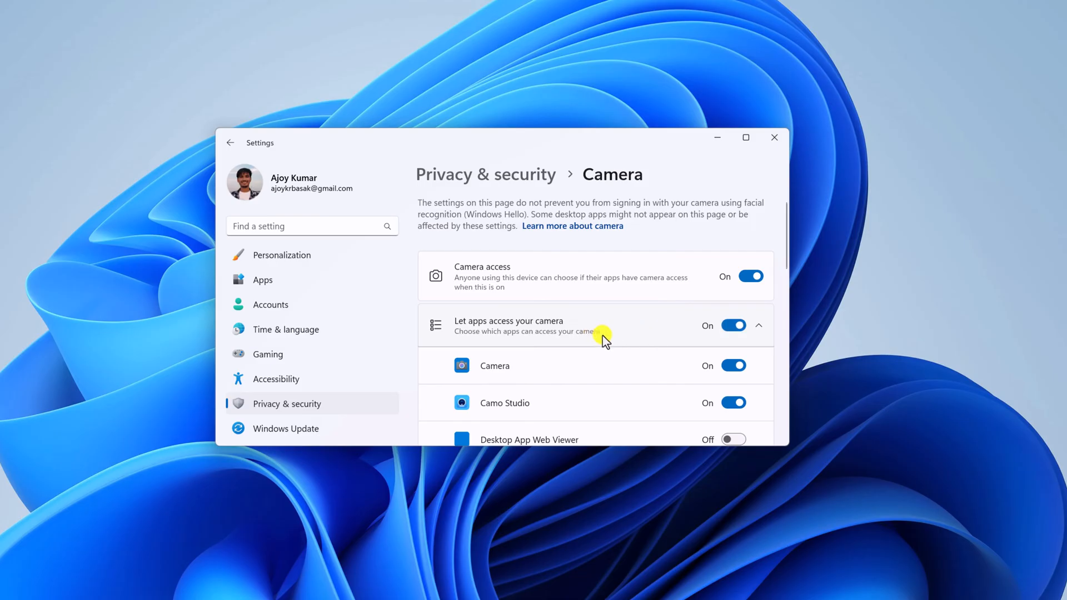
{"action": "scroll", "scroll_direction": "down", "scroll_amount": 3}
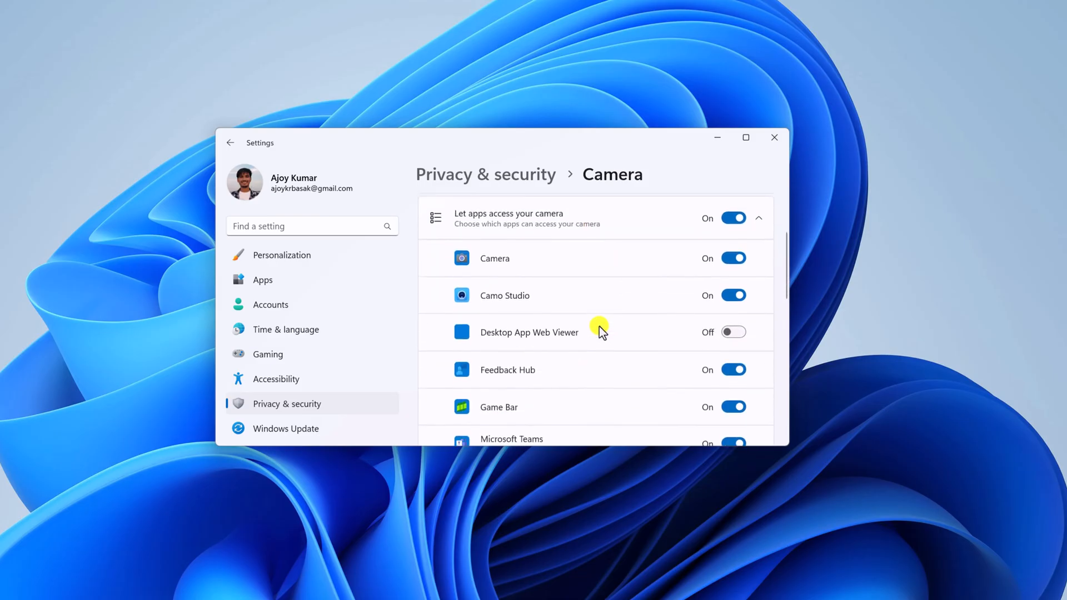
{"action": "scroll", "scroll_direction": "down", "scroll_amount": 3}
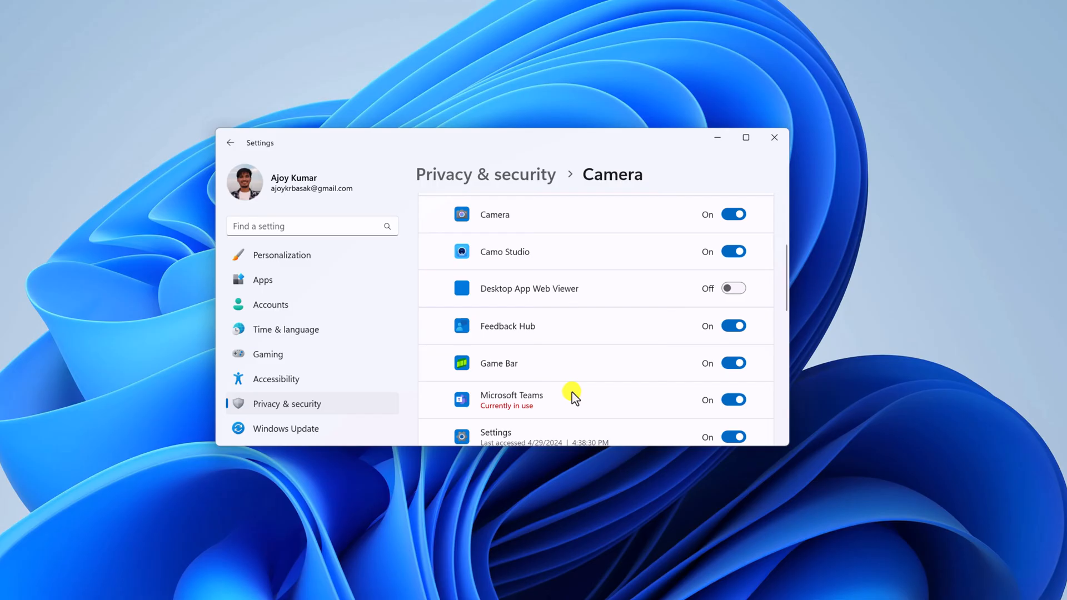
{"action": "mouse_move", "coordinate": [756, 408]}
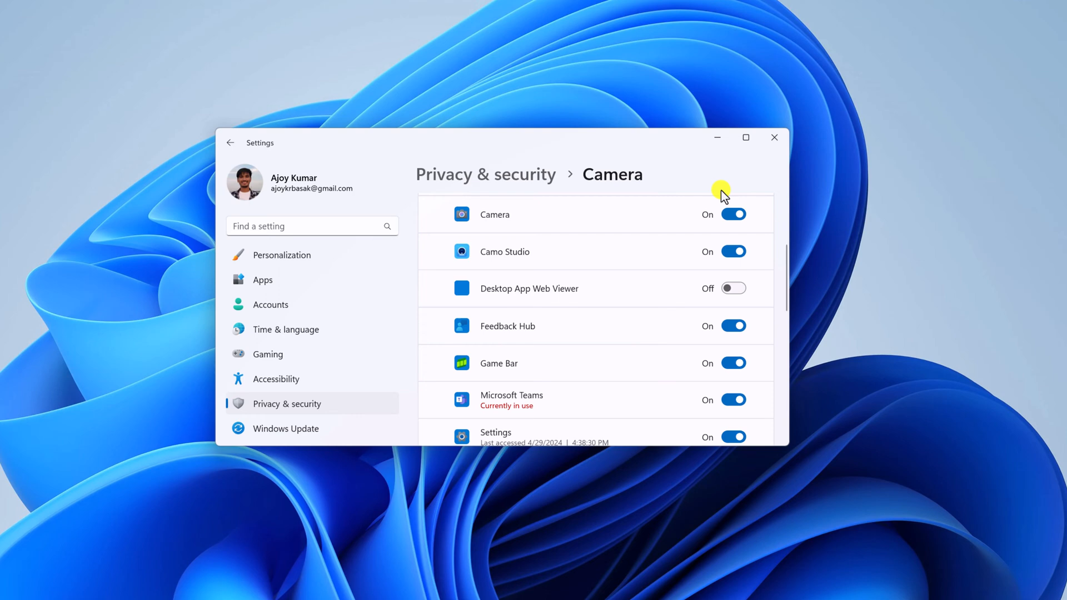
{"action": "mouse_move", "coordinate": [716, 140]}
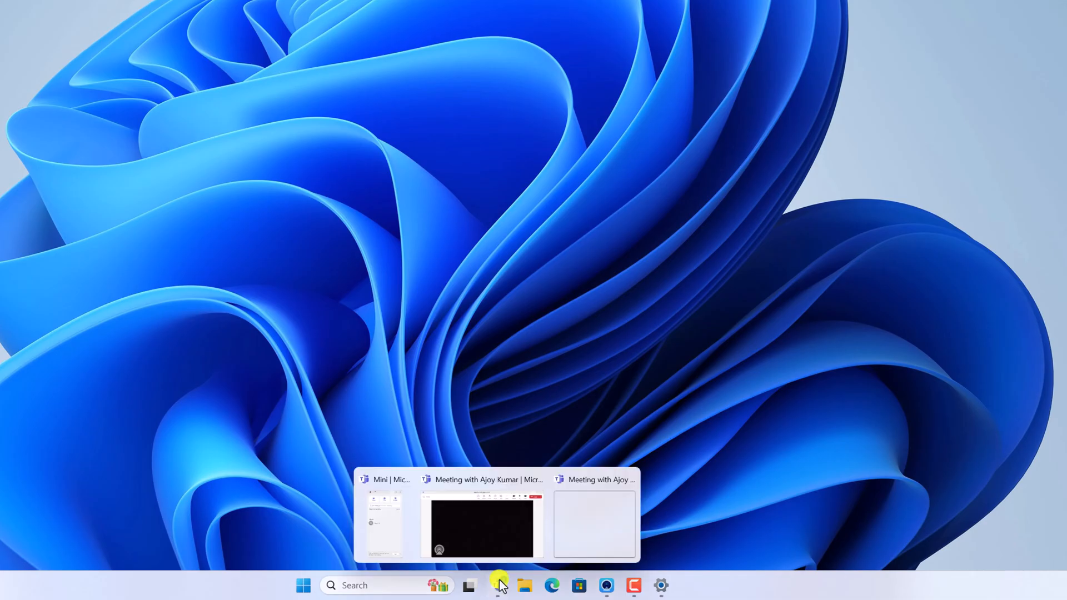
Bring the Teams meeting forward and open Device settings from More > Settings
{"action": "left_click", "coordinate": [482, 524]}
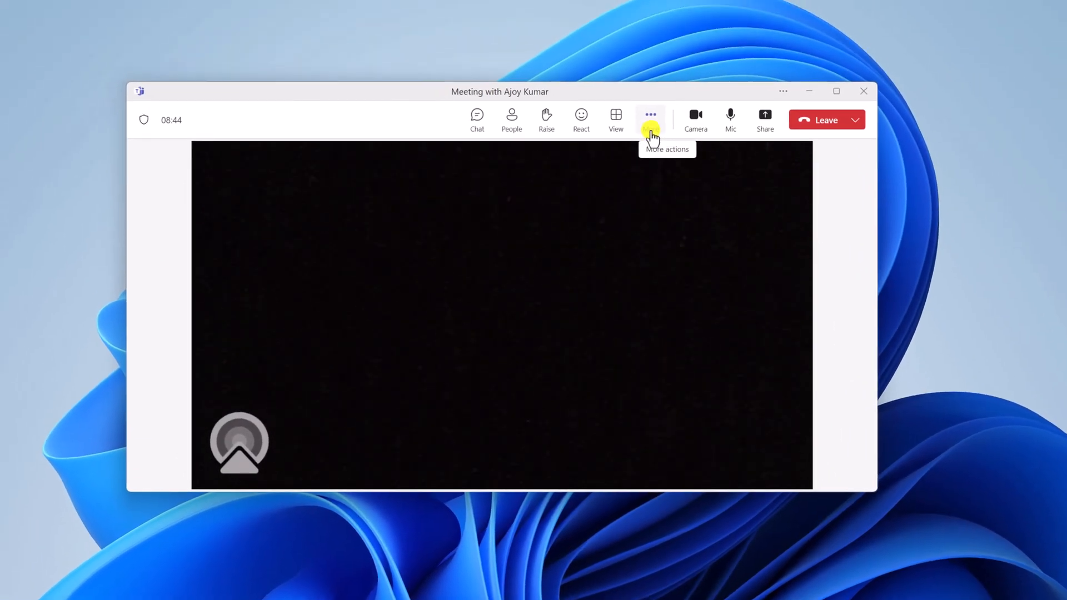
{"action": "left_click", "coordinate": [650, 115]}
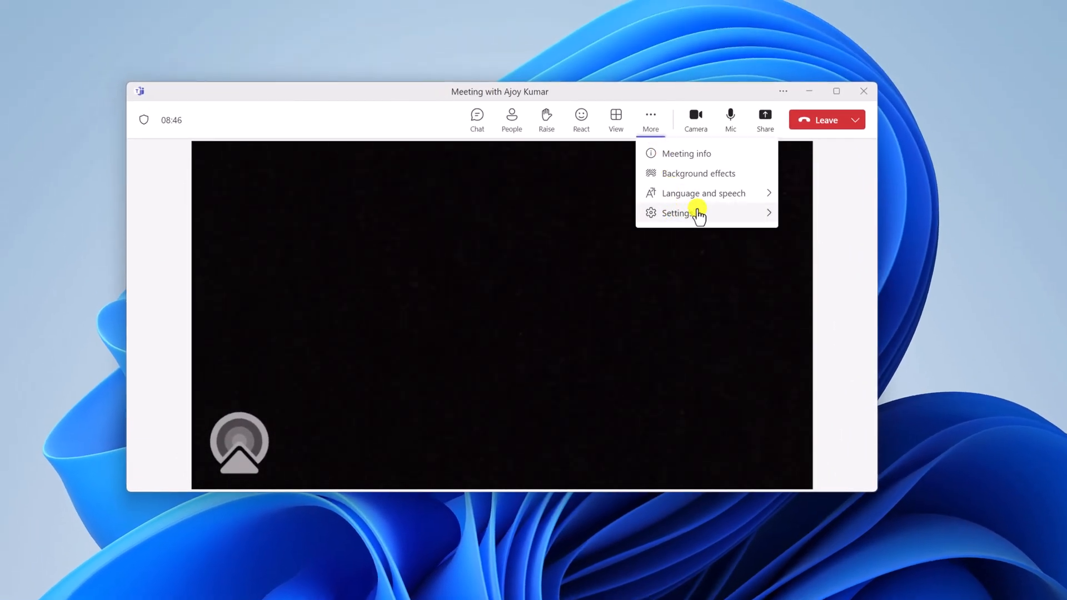
{"action": "left_click", "coordinate": [677, 213]}
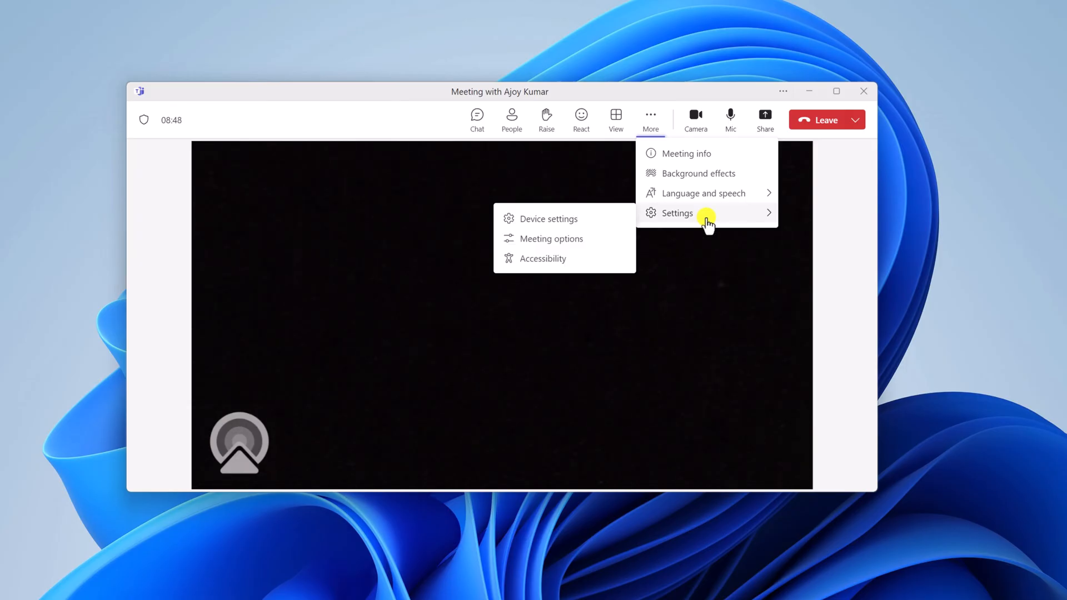
{"action": "mouse_move", "coordinate": [548, 218]}
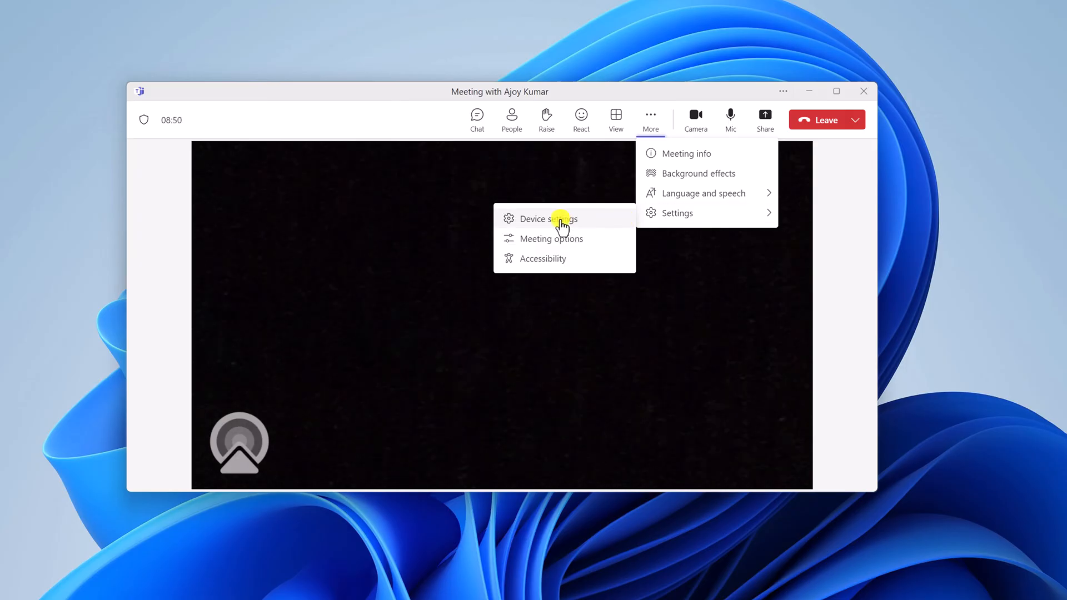
{"action": "left_click", "coordinate": [540, 219]}
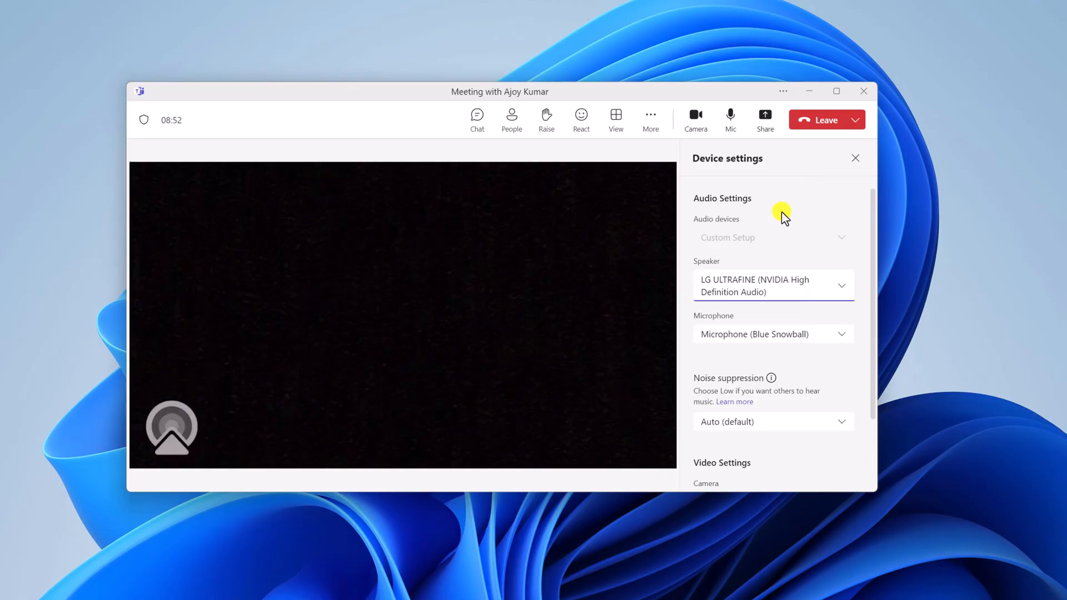
{"action": "mouse_move", "coordinate": [767, 209]}
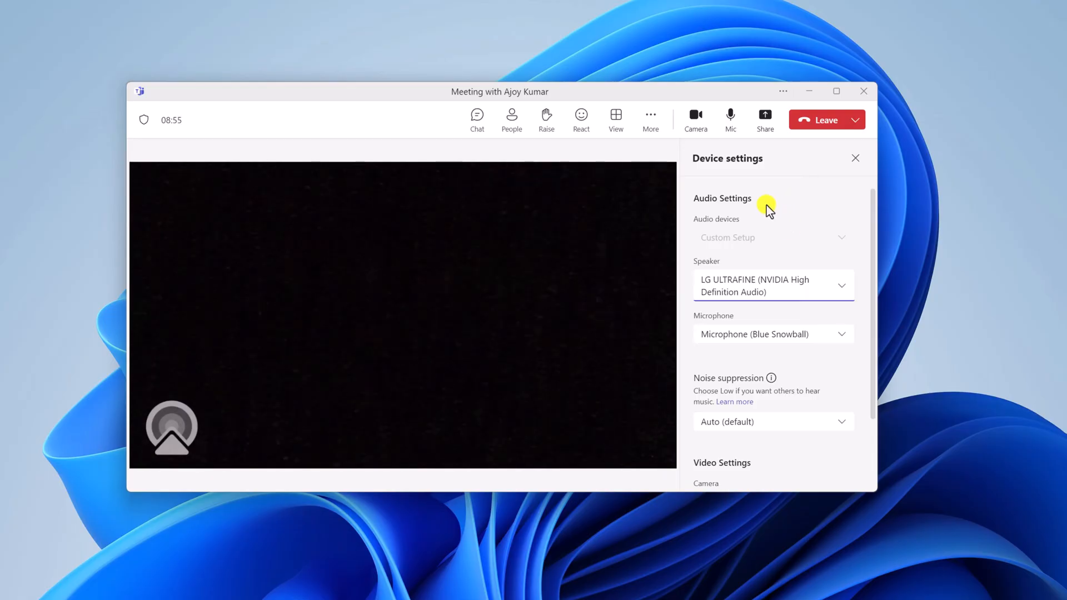
Select Camo as the camera in Teams Device settings
{"action": "scroll", "scroll_direction": "down", "scroll_amount": 3}
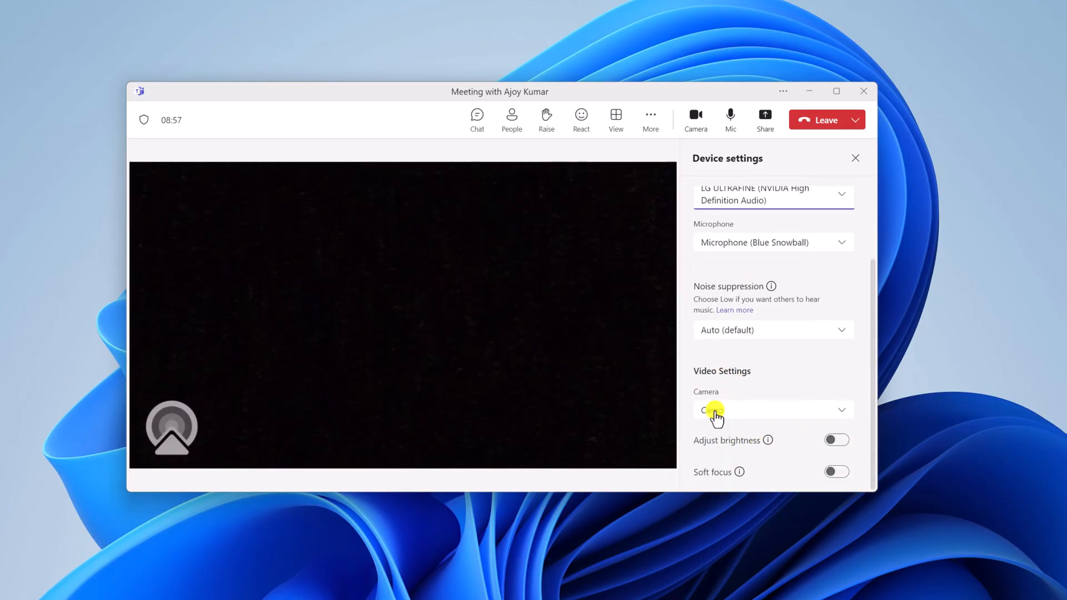
{"action": "left_click", "coordinate": [773, 409]}
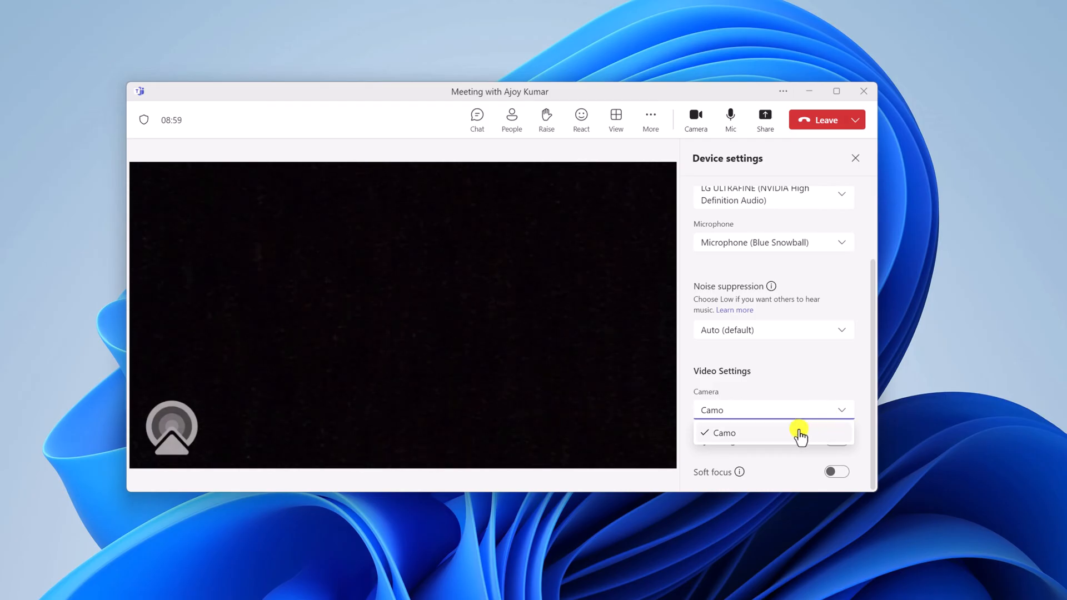
{"action": "left_click", "coordinate": [723, 432]}
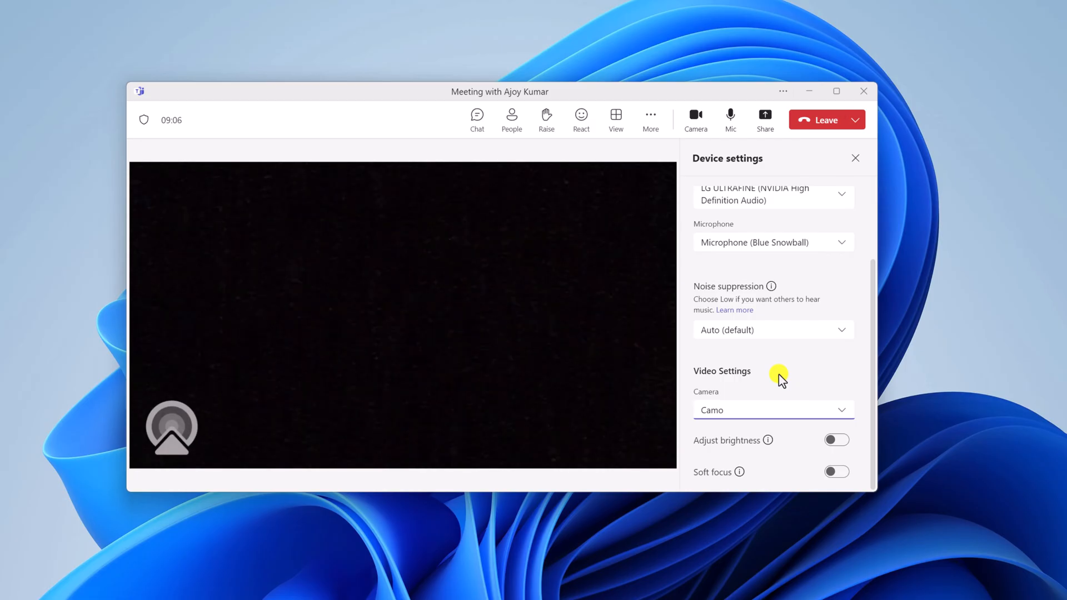
{"action": "mouse_move", "coordinate": [779, 376]}
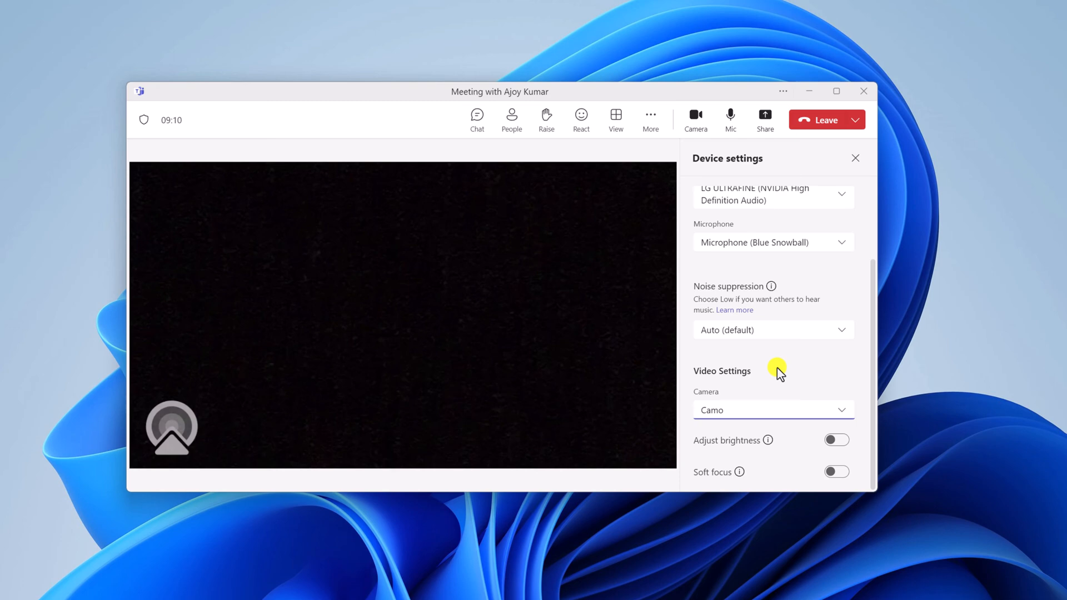
{"action": "mouse_move", "coordinate": [810, 95]}
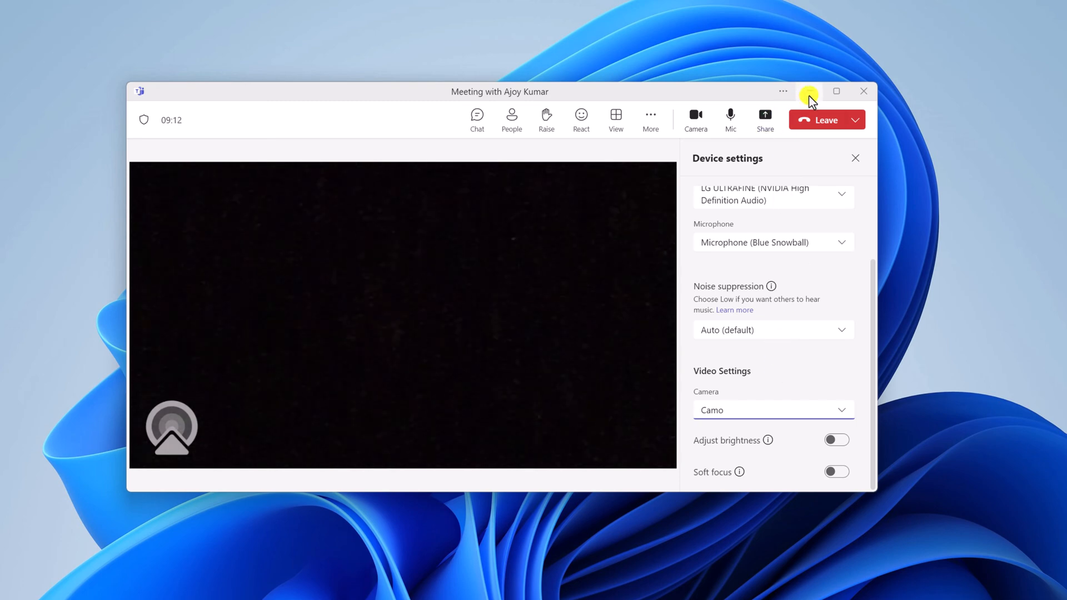
Minimize Teams and launch Device Manager from the Start button's right-click menu
{"action": "left_click", "coordinate": [864, 91]}
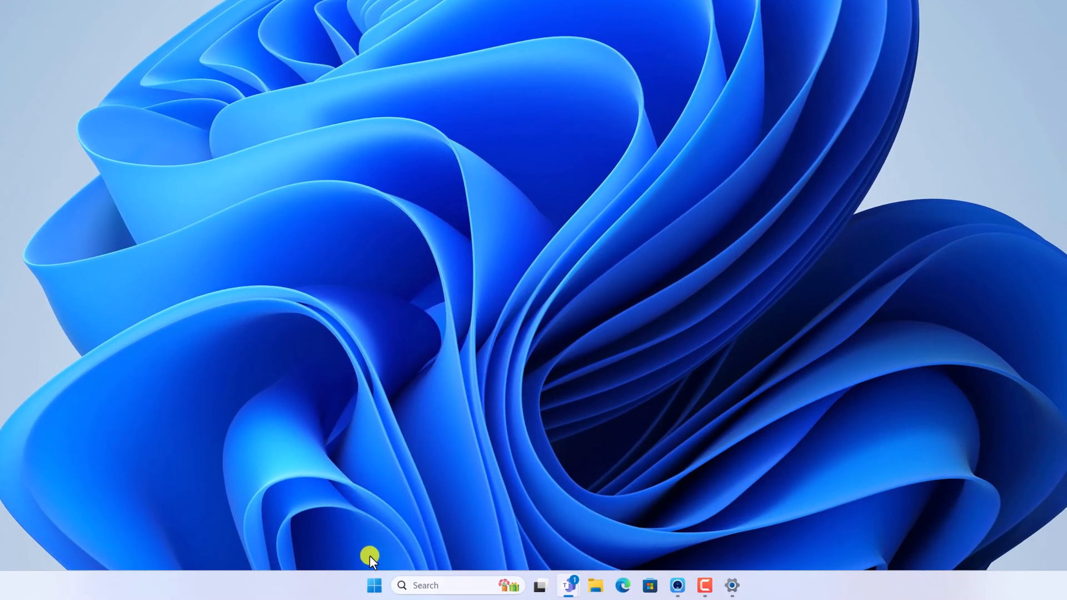
{"action": "right_click", "coordinate": [373, 586]}
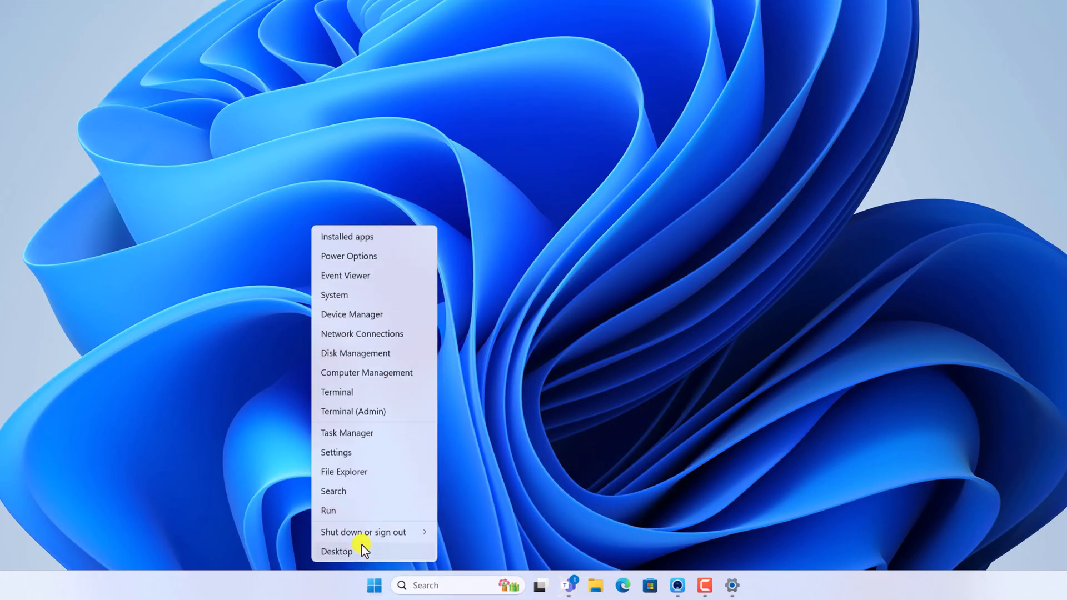
{"action": "left_click", "coordinate": [337, 551]}
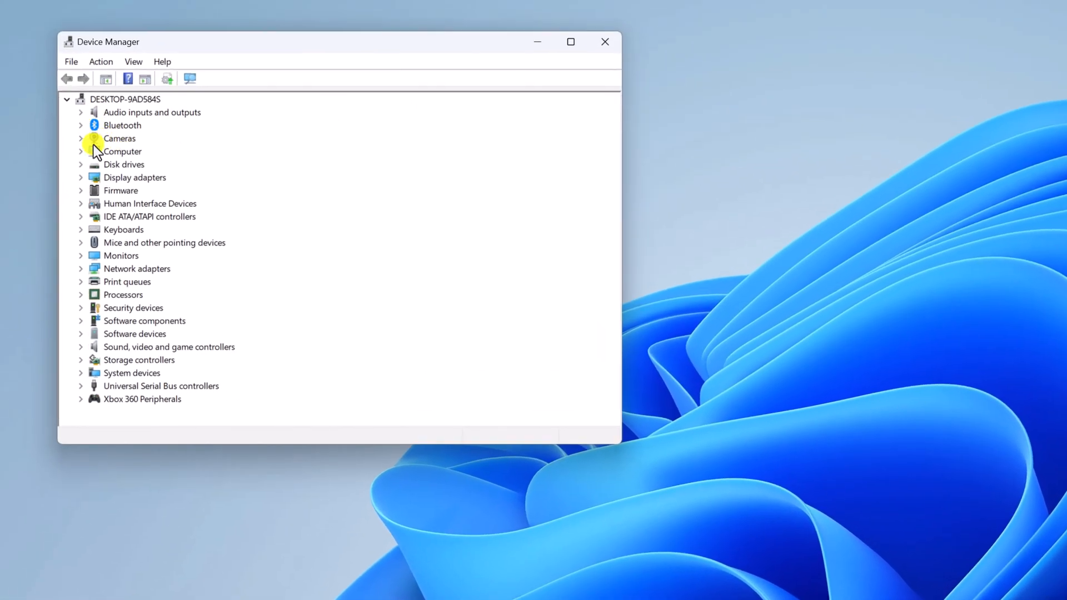
Expand Cameras and start Update driver for the Camo camera
{"action": "left_click", "coordinate": [81, 138]}
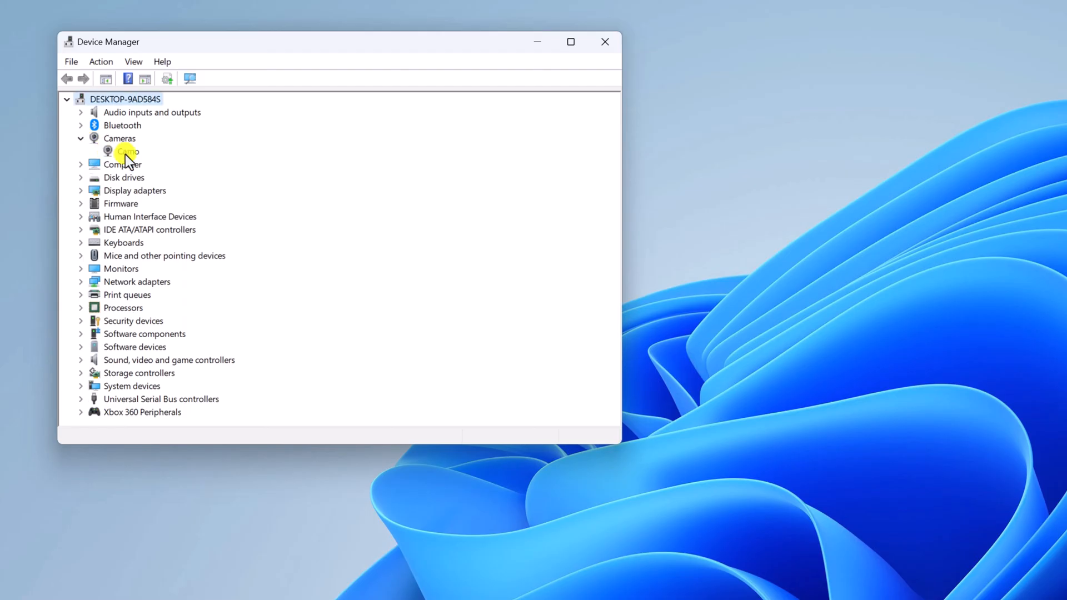
{"action": "right_click", "coordinate": [127, 150]}
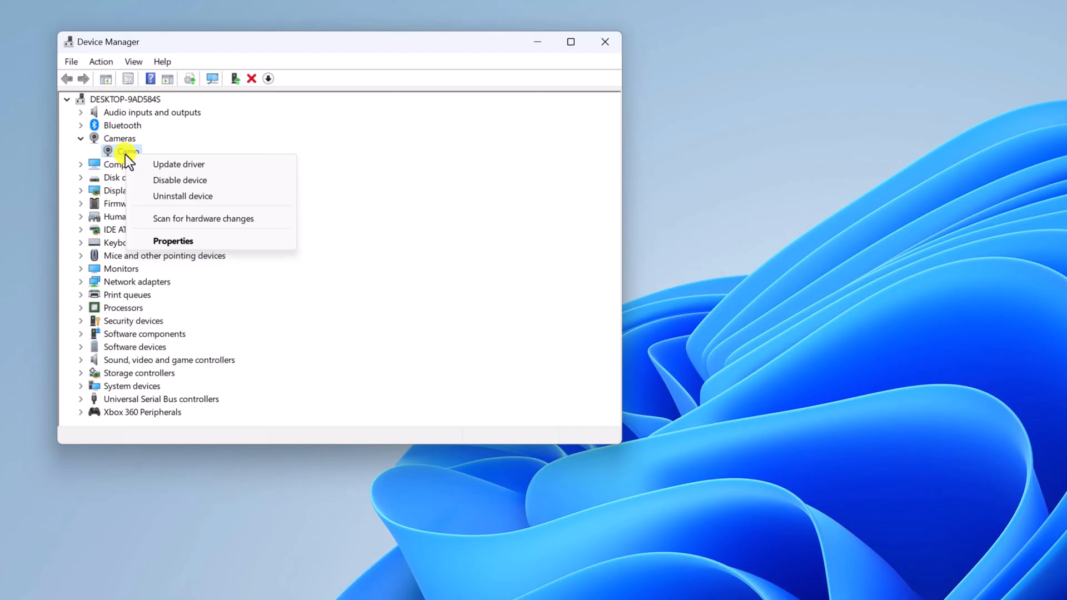
{"action": "mouse_move", "coordinate": [179, 164]}
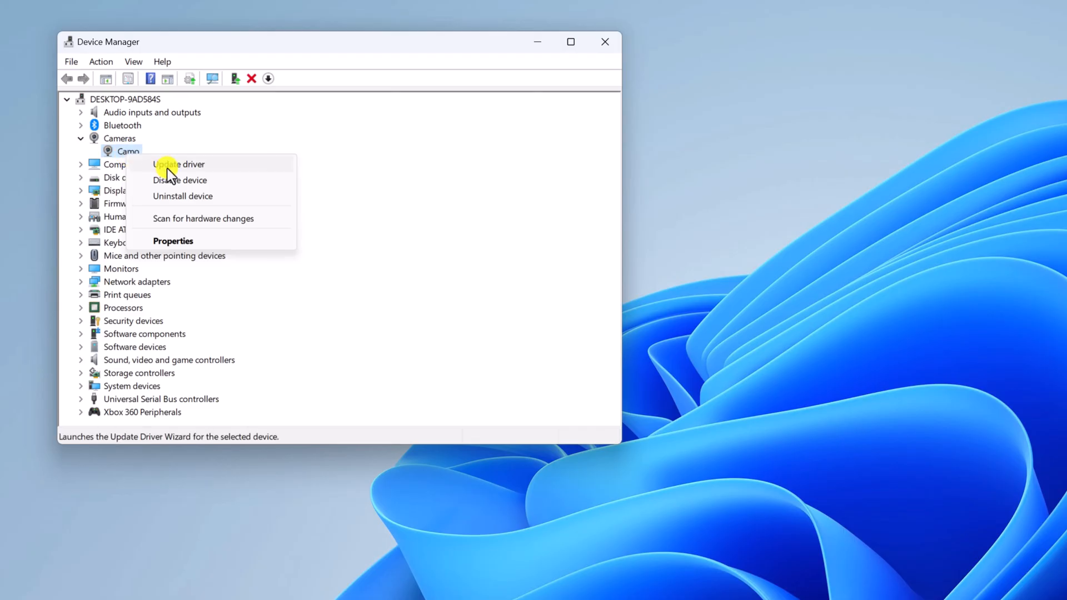
{"action": "left_click", "coordinate": [178, 164]}
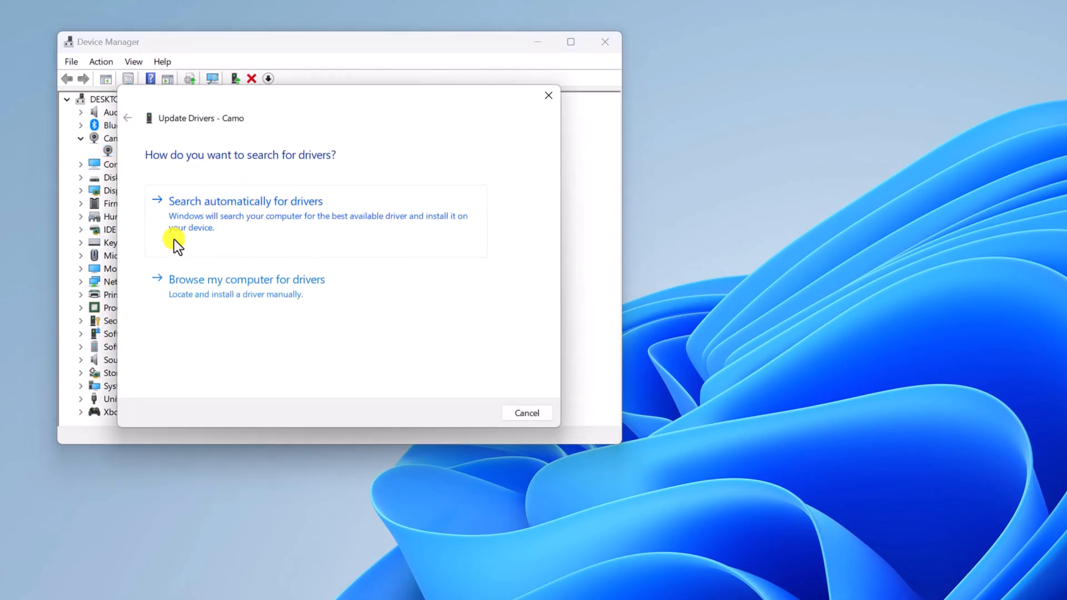
{"action": "mouse_move", "coordinate": [276, 235]}
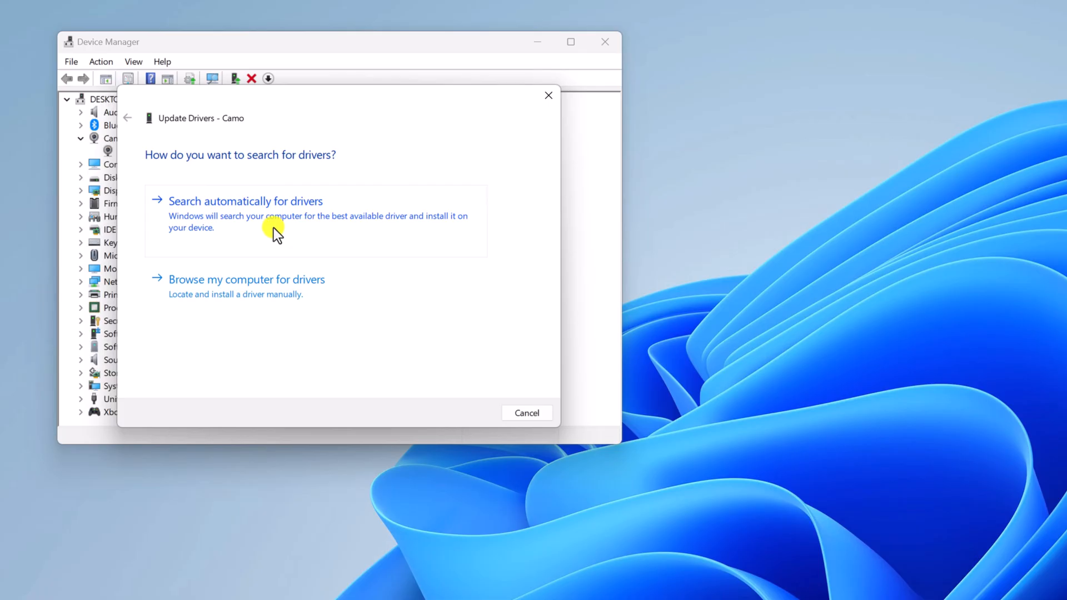
Search automatically for an updated Camo driver
{"action": "left_click", "coordinate": [245, 200]}
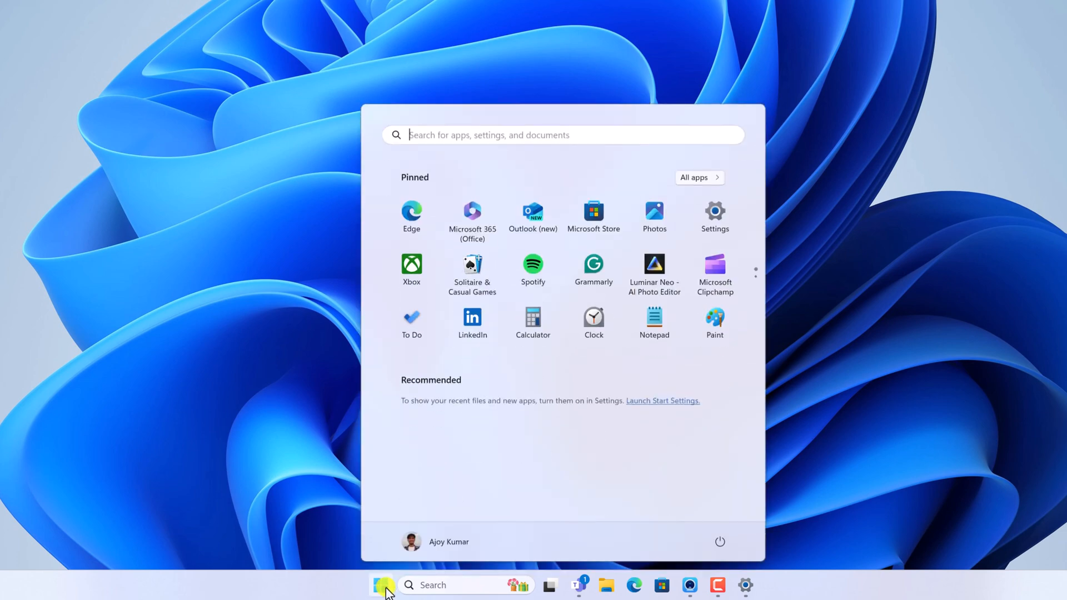
Restart the computer from the Start menu's power options
{"action": "left_click", "coordinate": [719, 542]}
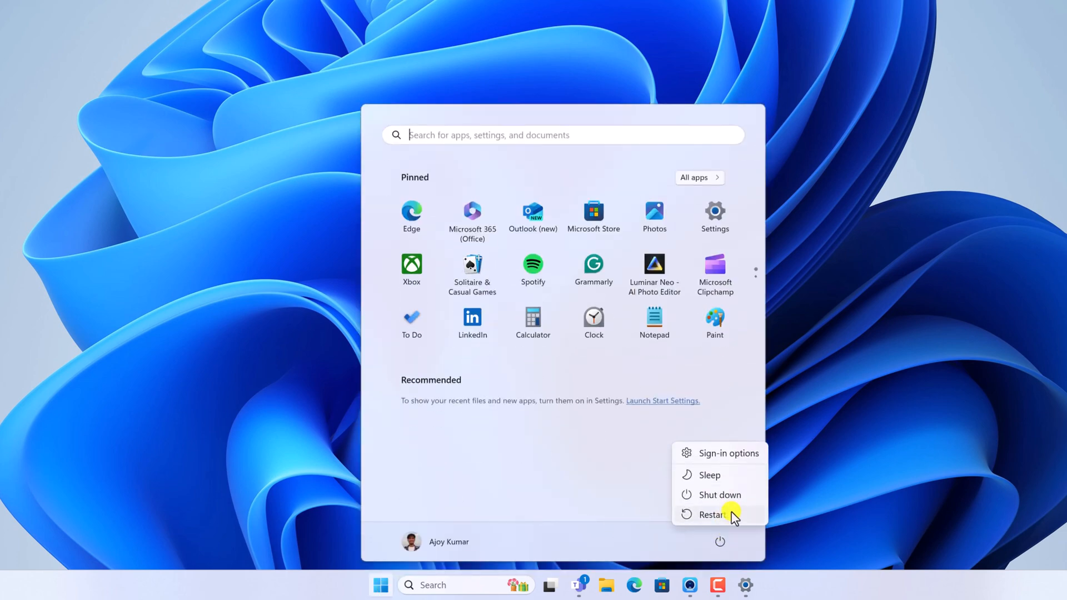
{"action": "left_click", "coordinate": [715, 515]}
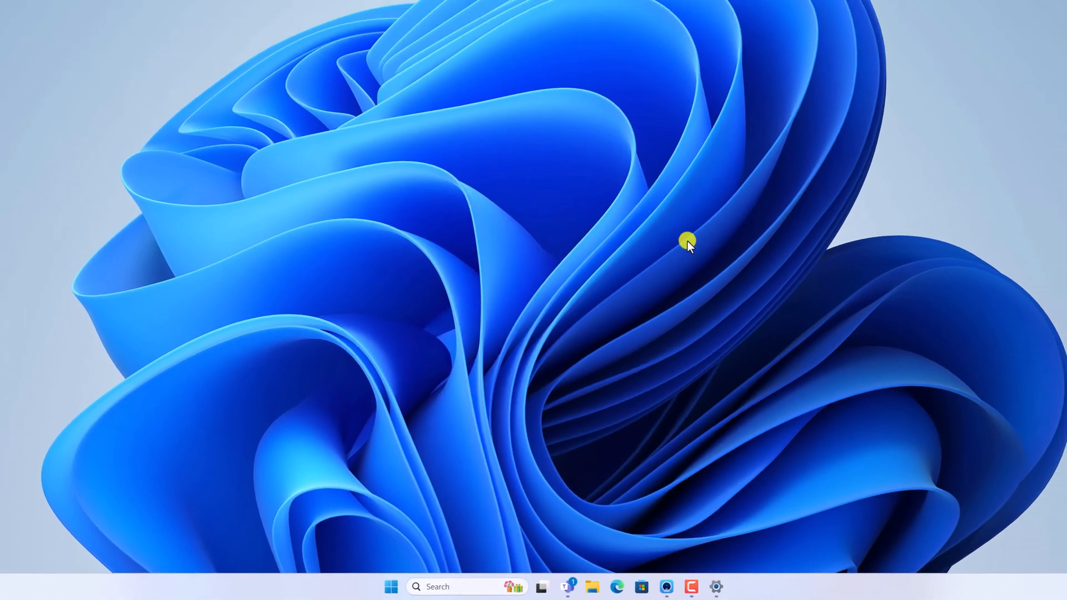